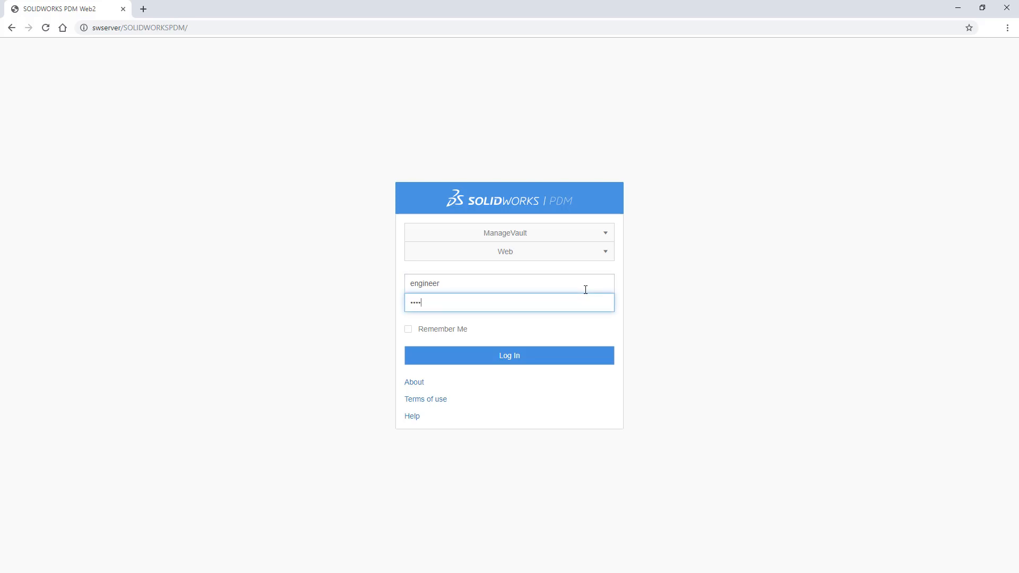
Log in to the ManageVault vault and open the 312515 ASSY, NOZZLE preview page
{"action": "left_click", "coordinate": [508, 355]}
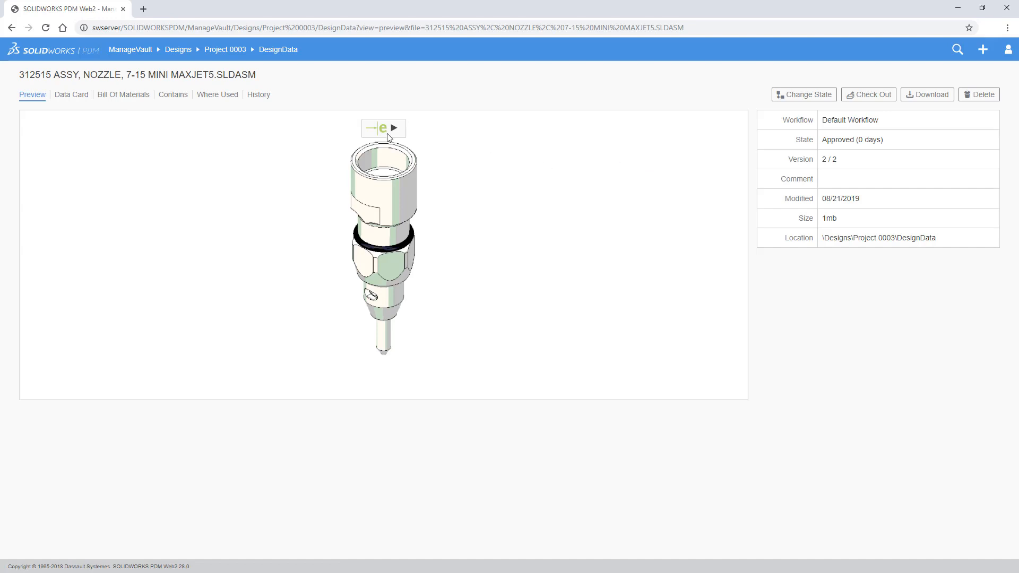
Load the nozzle's eDrawings 3D view, then show its revision history through Revision A
{"action": "left_click", "coordinate": [394, 128]}
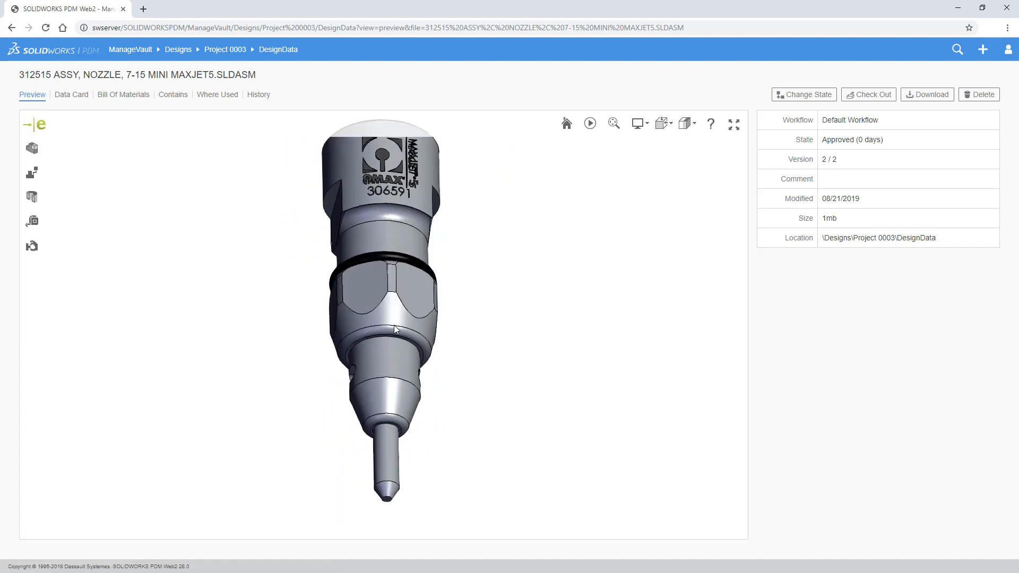
{"action": "left_click", "coordinate": [257, 95]}
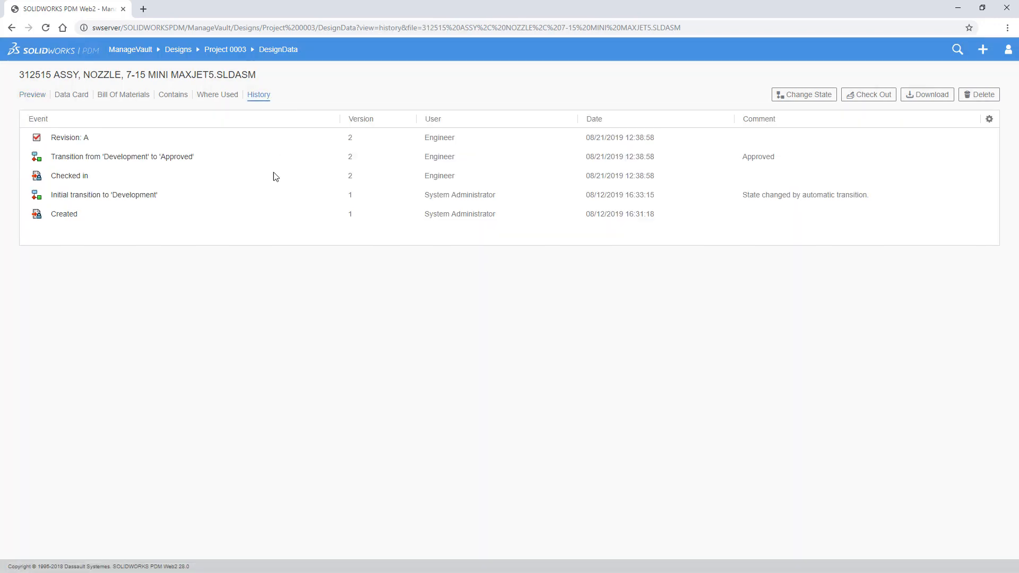
Show the nozzle assembly's Bill of Materials and check the Basic BOM and configuration dropdowns
{"action": "left_click", "coordinate": [122, 95]}
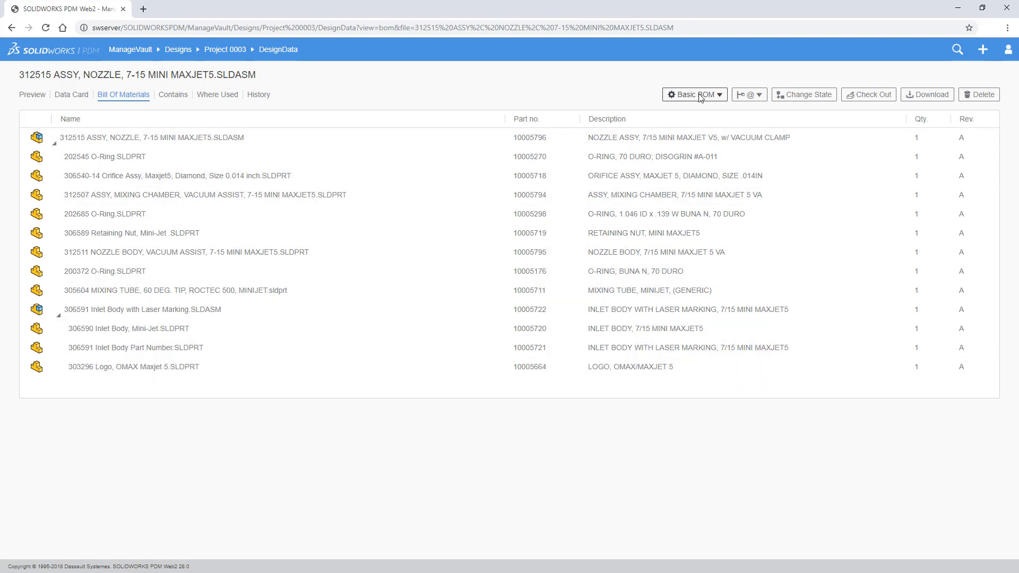
{"action": "left_click", "coordinate": [749, 94]}
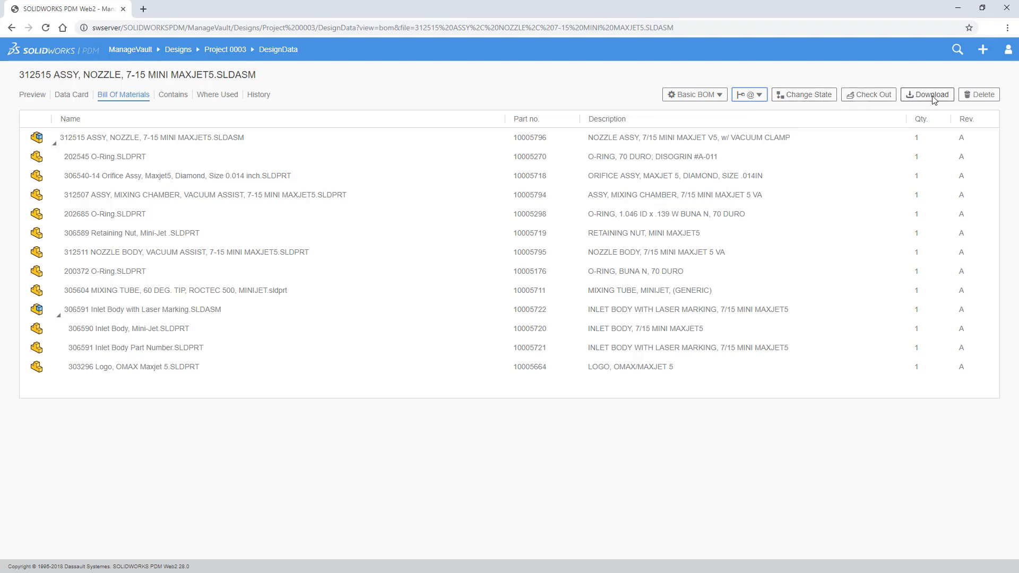
Download the nozzle assembly with references and drawings as a zip, then open its ManageVault folder
{"action": "left_click", "coordinate": [930, 95]}
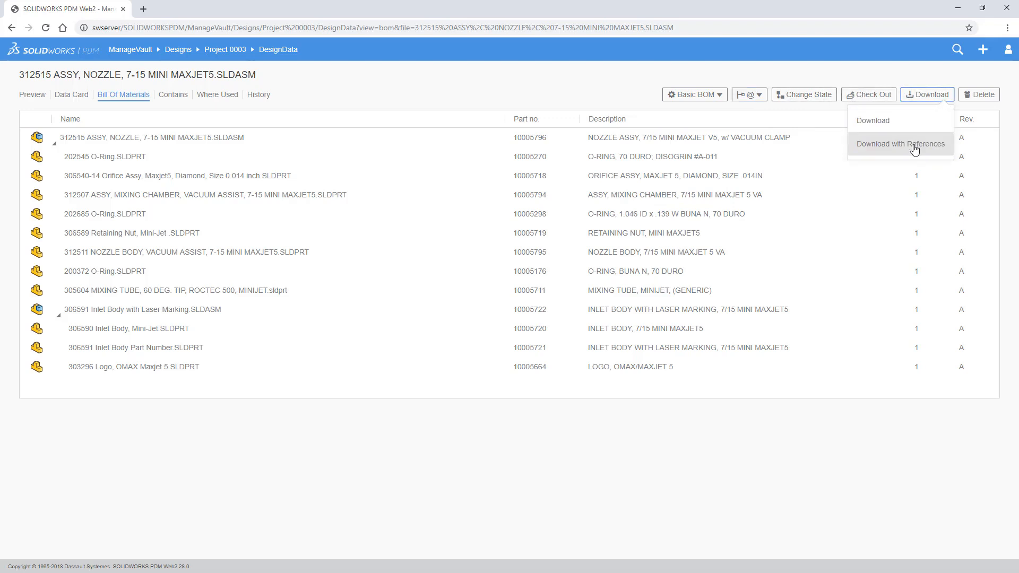
{"action": "left_click", "coordinate": [900, 143]}
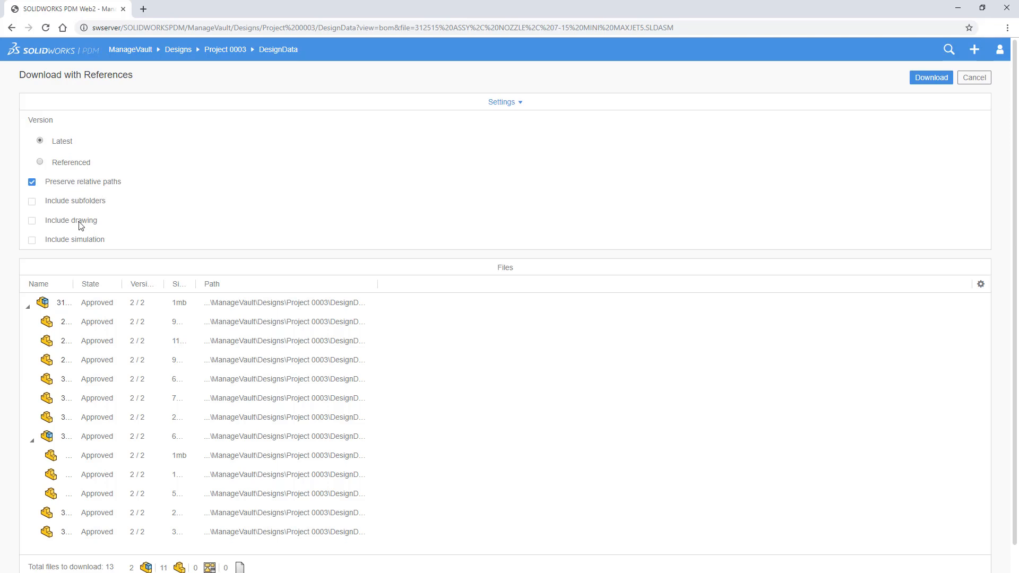
{"action": "left_click", "coordinate": [32, 240]}
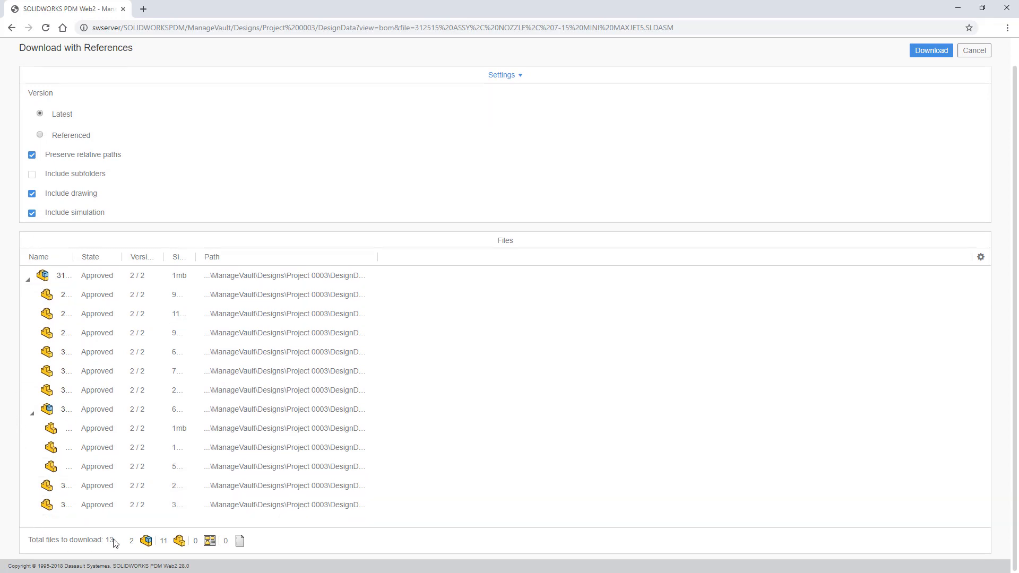
{"action": "left_click", "coordinate": [929, 50]}
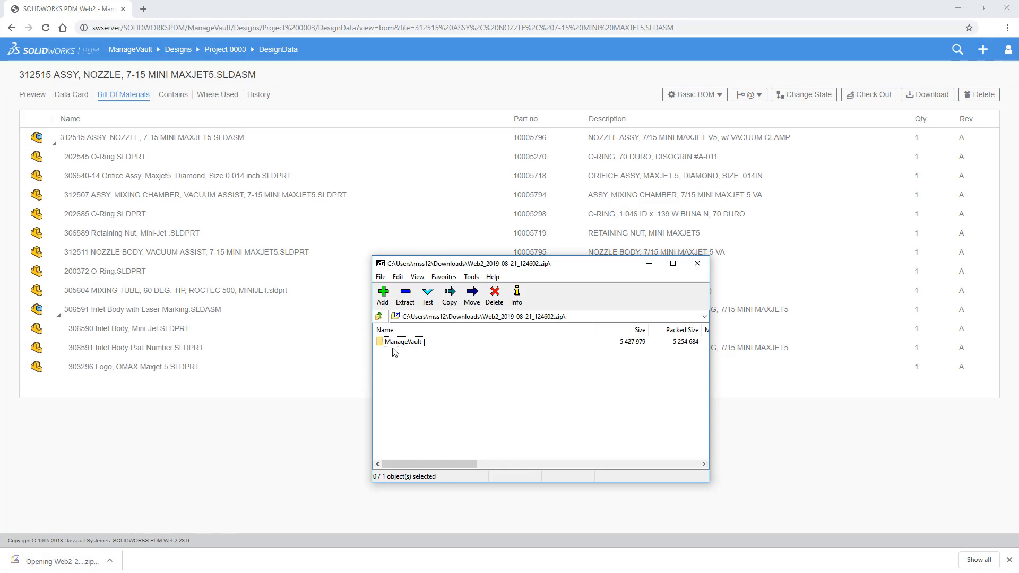
{"action": "double_click", "coordinate": [403, 341]}
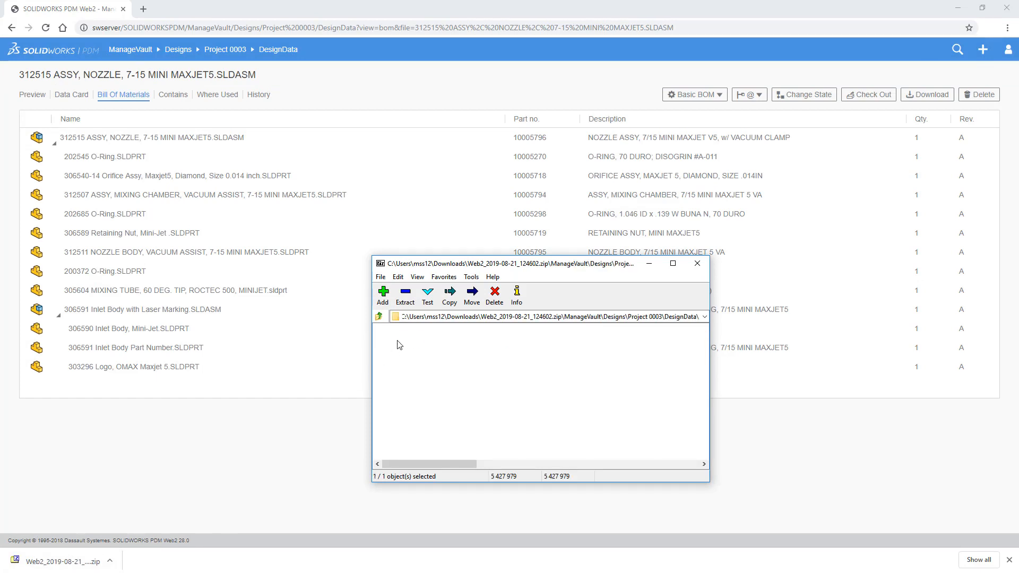